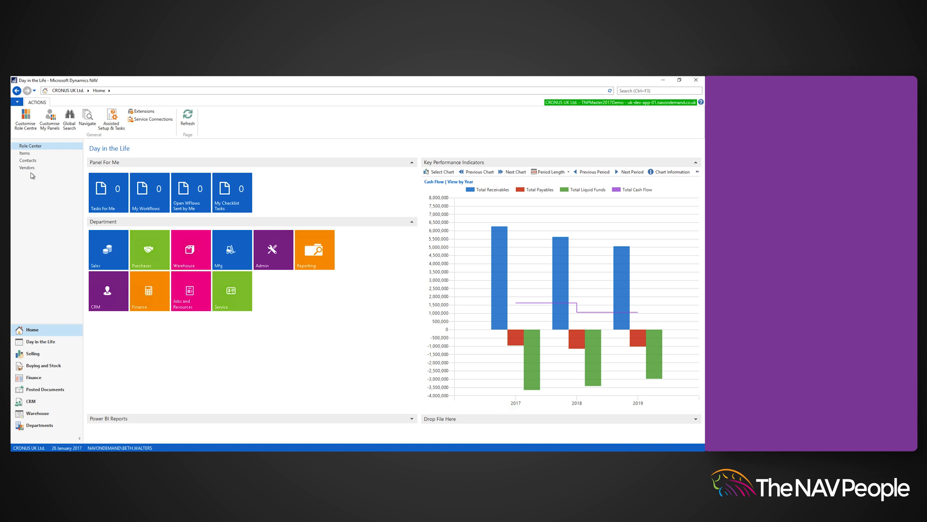
Open the Vendors list from the Role Center navigation pane
{"action": "left_click", "coordinate": [28, 167]}
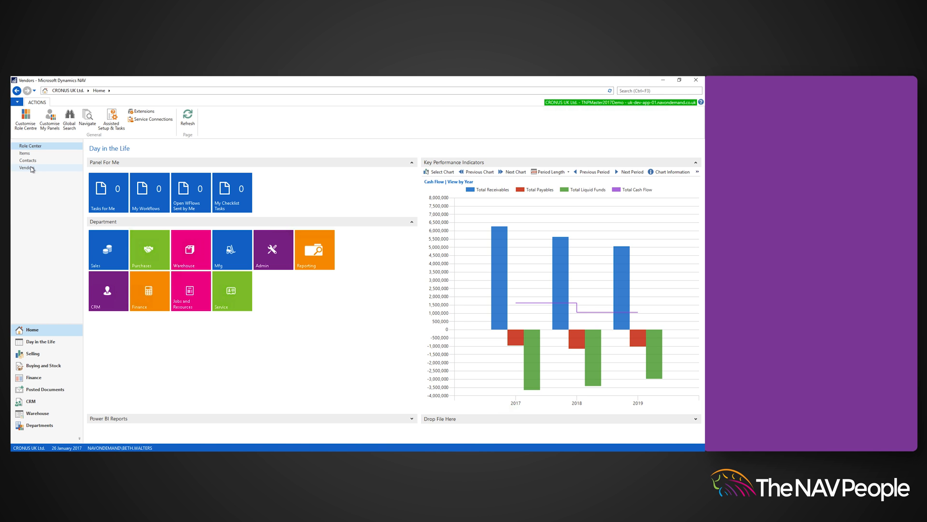
{"action": "left_click", "coordinate": [26, 167]}
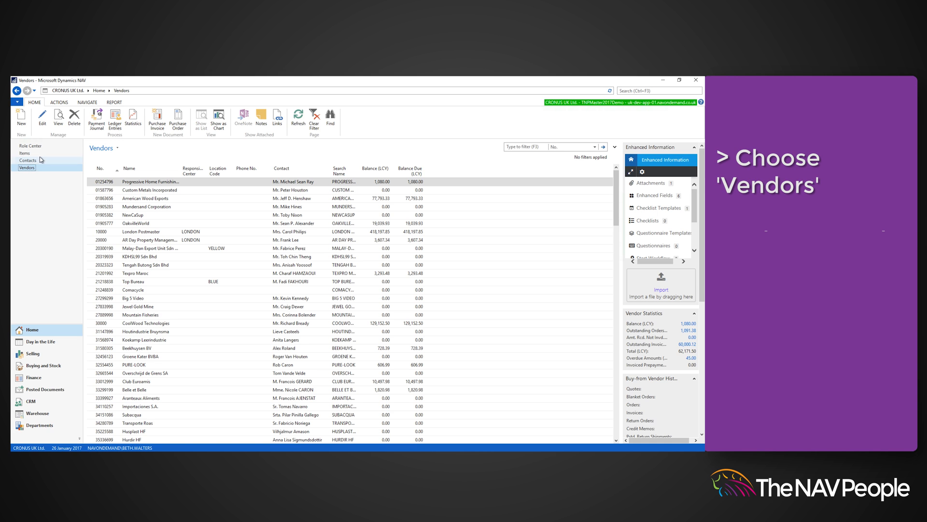
Open Progressive Home Furnishings' vendor card and show its Domestic, EU and Foreign vendor templates
{"action": "left_click", "coordinate": [148, 182]}
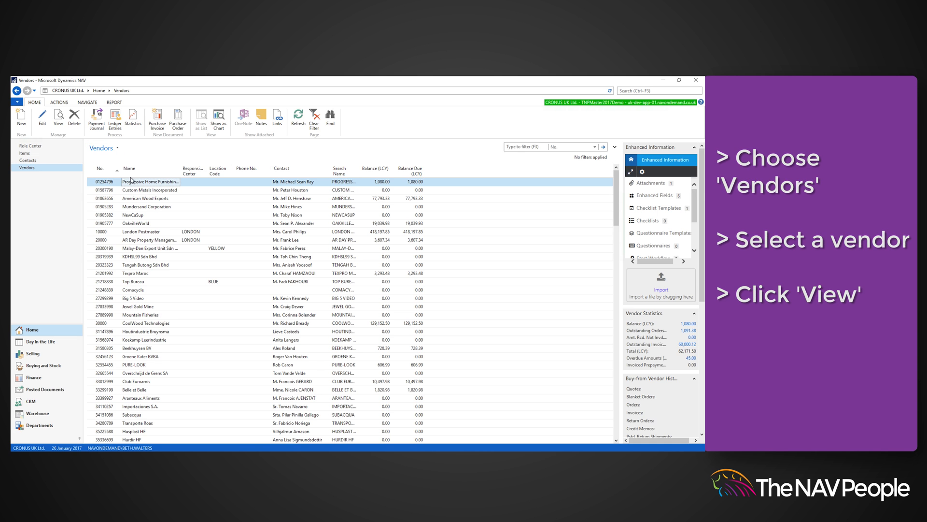
{"action": "left_click", "coordinate": [57, 117]}
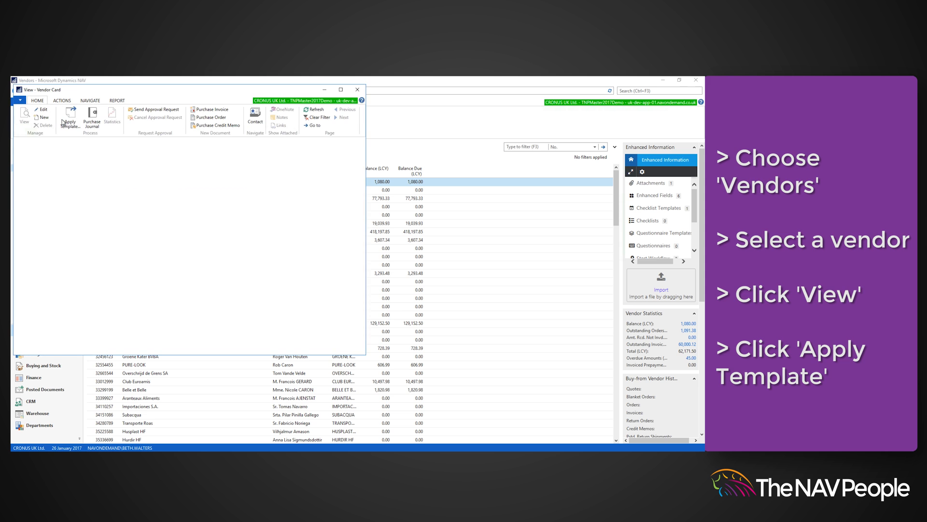
{"action": "left_click", "coordinate": [68, 117]}
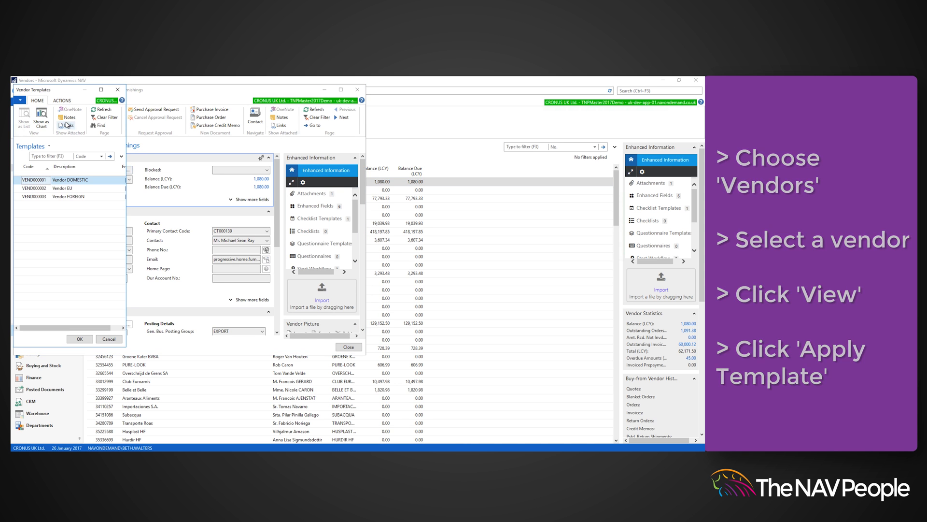
{"action": "left_click", "coordinate": [62, 100]}
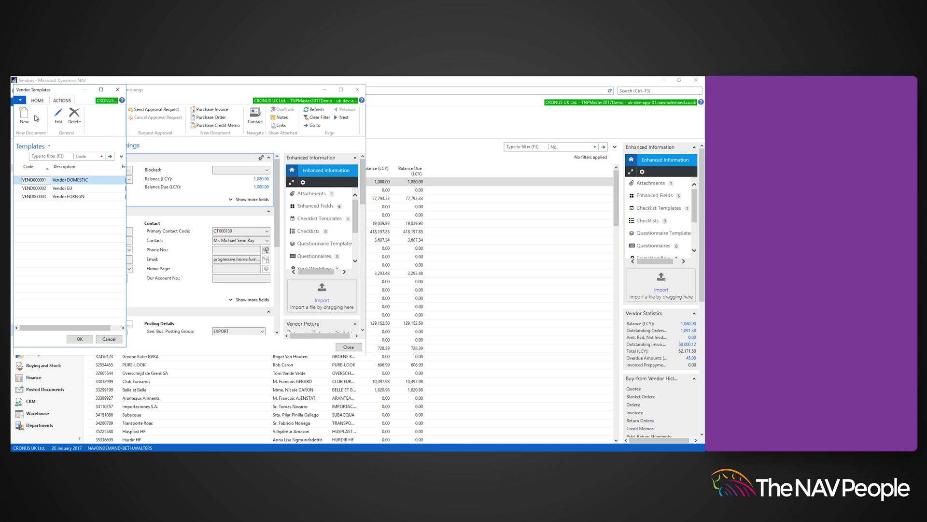
Add template 'Vendor USA' with country US, currency USD, language ENU, posting group FOREIGN
{"action": "left_click", "coordinate": [24, 117]}
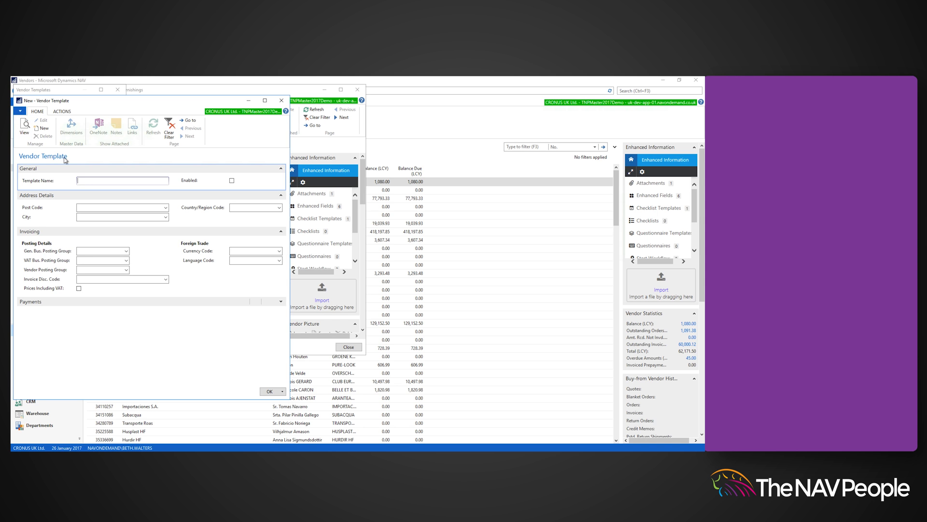
{"action": "type", "text": "Vendor USA"}
{"action": "left_click", "coordinate": [256, 260]}
{"action": "type", "text": "ENU"}
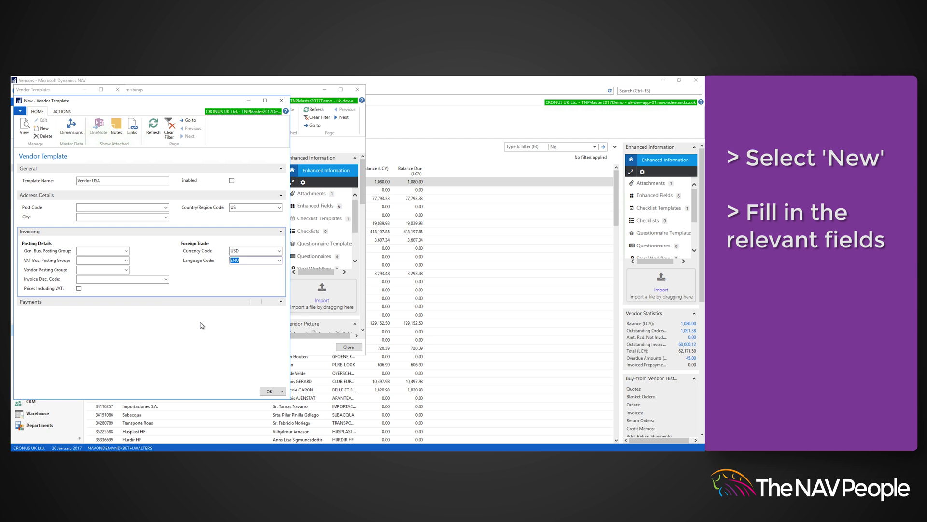
{"action": "type", "text": "FOREIGN"}
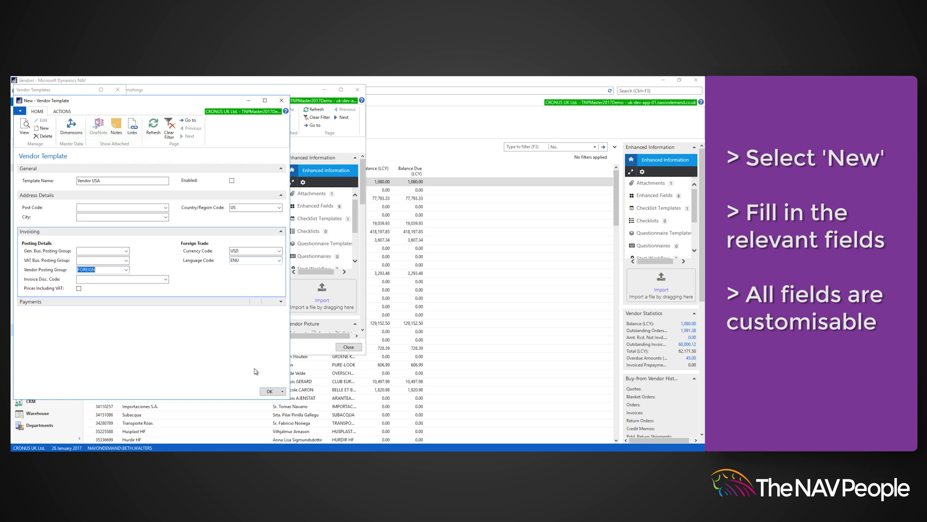
{"action": "left_click", "coordinate": [271, 391]}
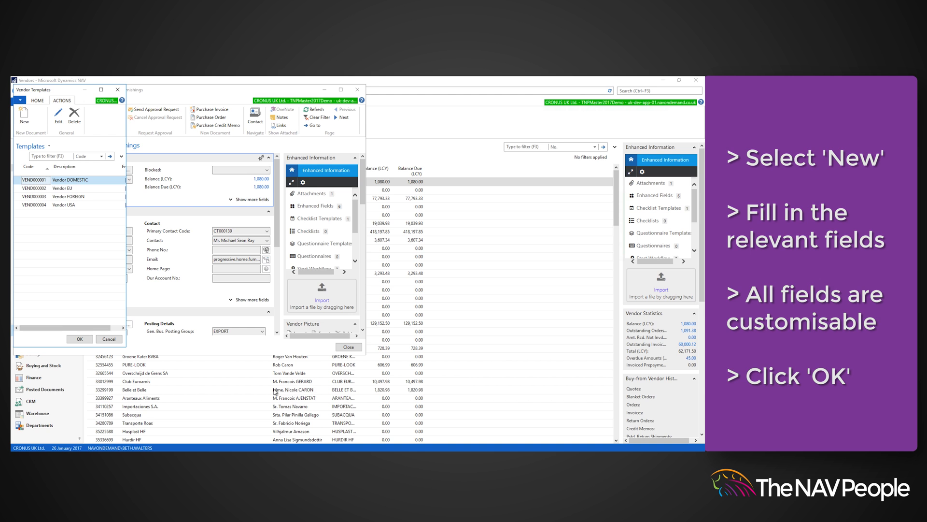
Apply Vendor USA to the vendor and confirm FOREIGN, USD and ENU on the card
{"action": "left_click", "coordinate": [65, 205]}
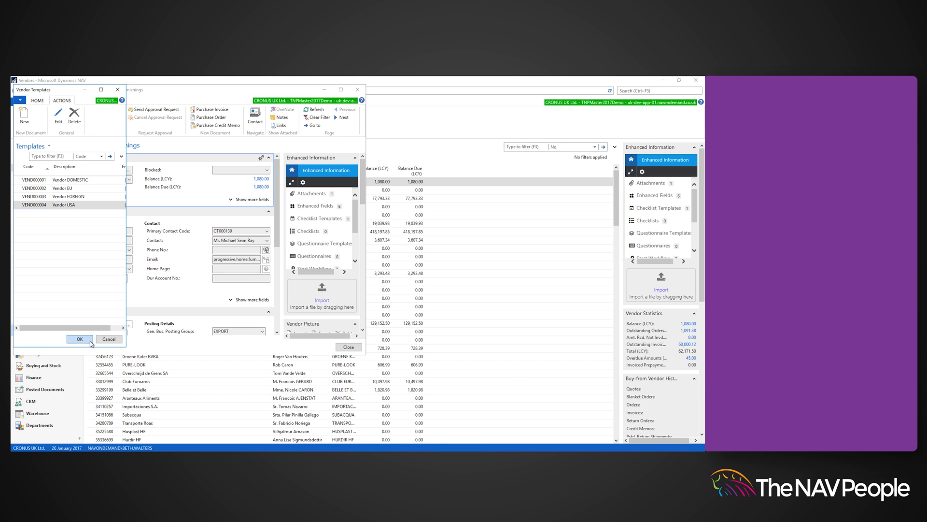
{"action": "left_click", "coordinate": [80, 339]}
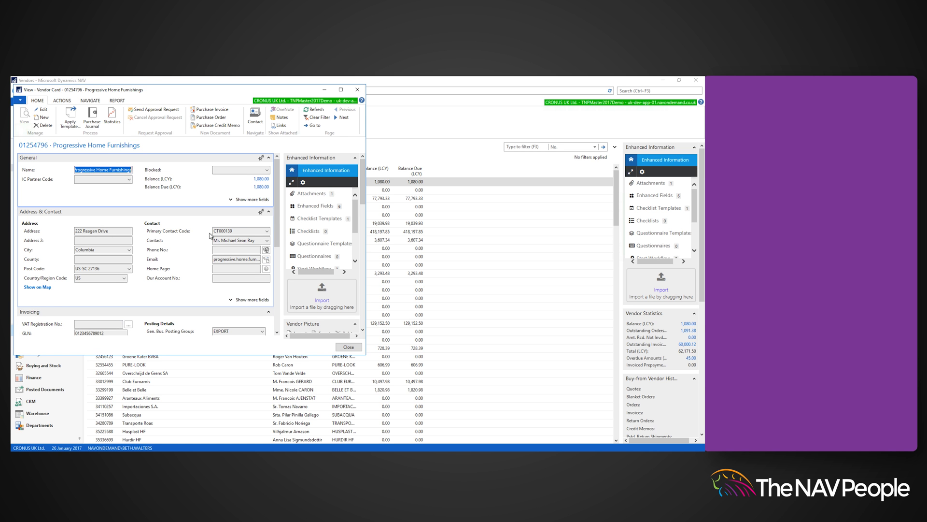
{"action": "left_click", "coordinate": [249, 189]}
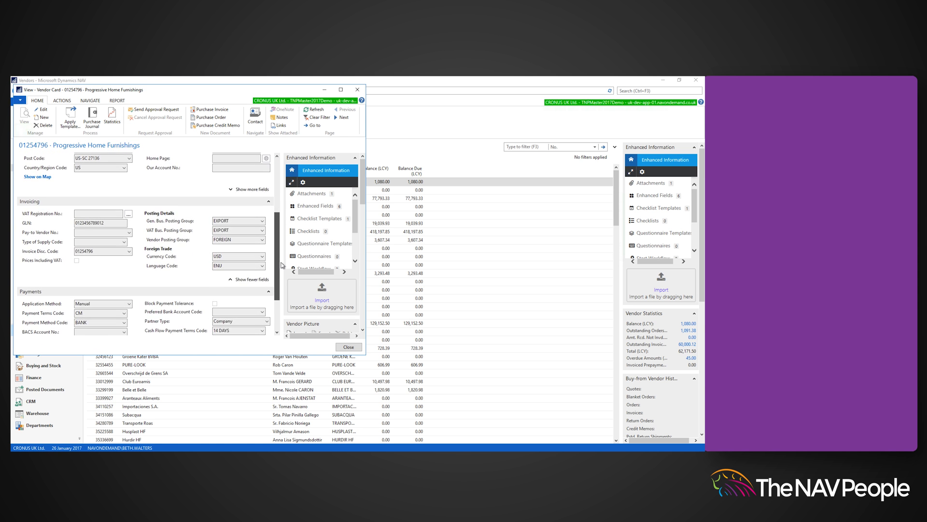